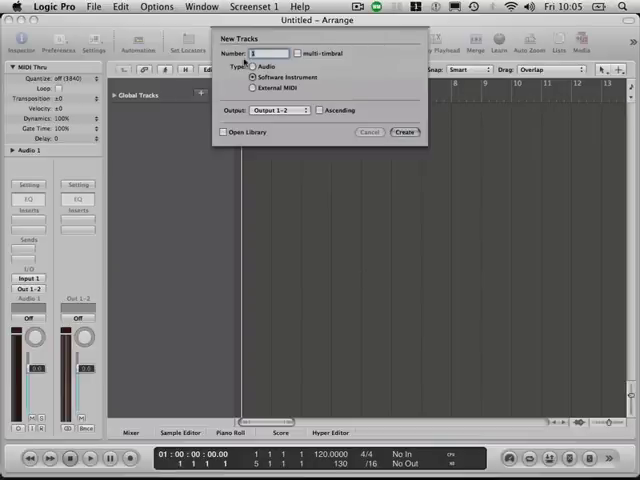
Create 16 multi-timbral Software Instrument tracks and start choosing the shared instrument plug-in.
{"action": "left_click", "coordinate": [294, 53]}
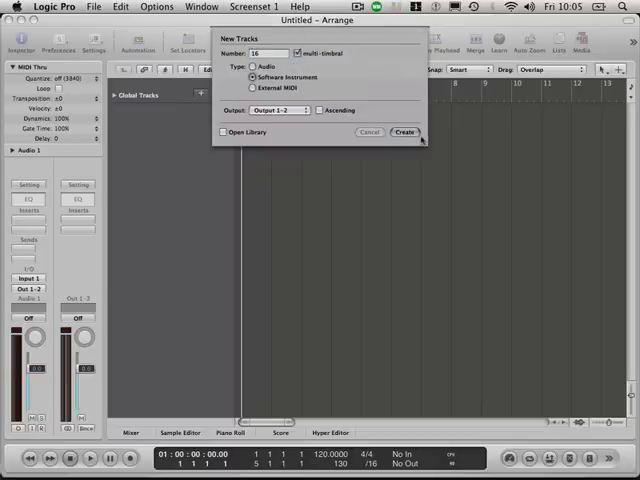
{"action": "left_click", "coordinate": [400, 131]}
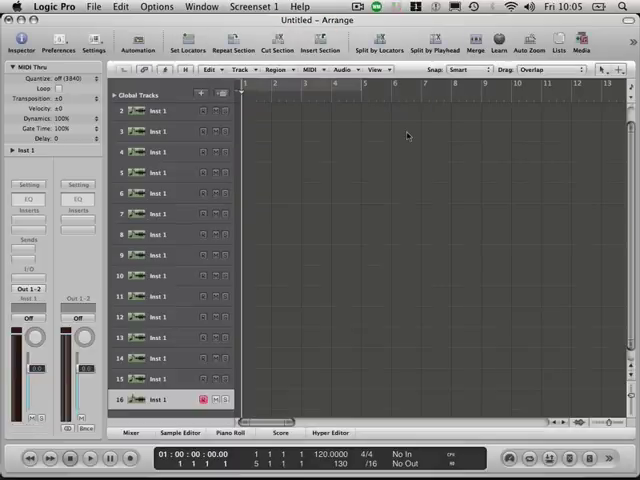
{"action": "left_click", "coordinate": [155, 112]}
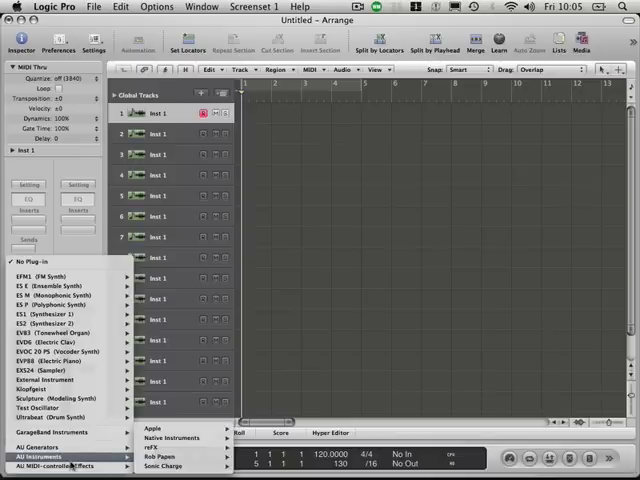
Load Kontakt 3 from AU Instruments > Native Instruments into the instrument slot.
{"action": "left_click", "coordinate": [260, 440]}
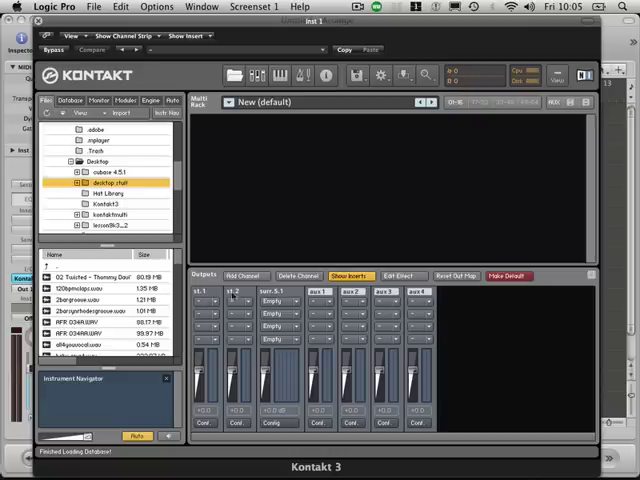
{"action": "mouse_move", "coordinate": [288, 293]}
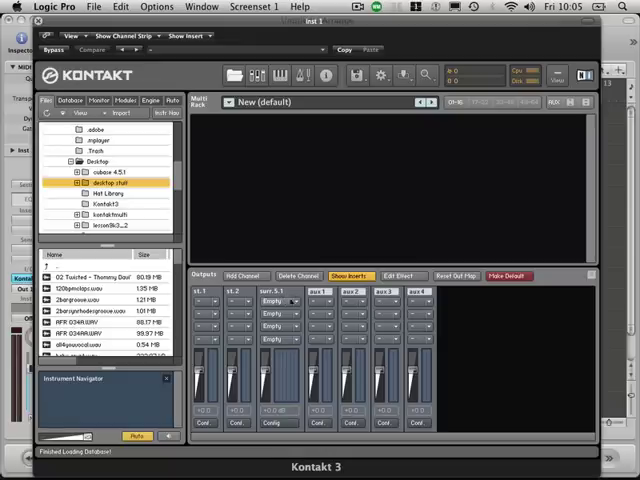
Check st.2's configuration without changes, then rename the surr.5.1 channel st.3 and confirm.
{"action": "left_click", "coordinate": [235, 428]}
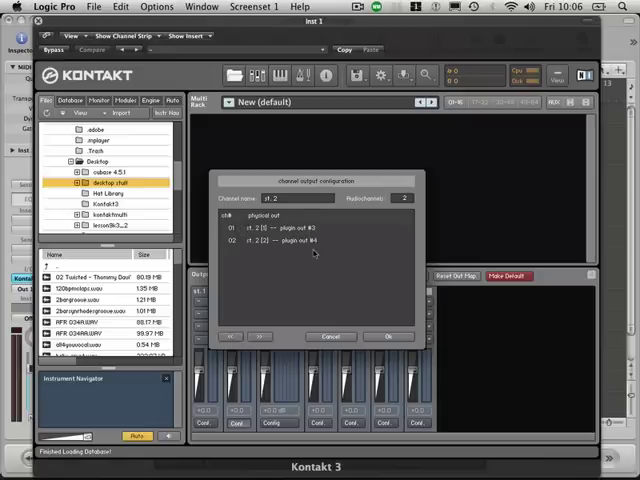
{"action": "mouse_move", "coordinate": [328, 325]}
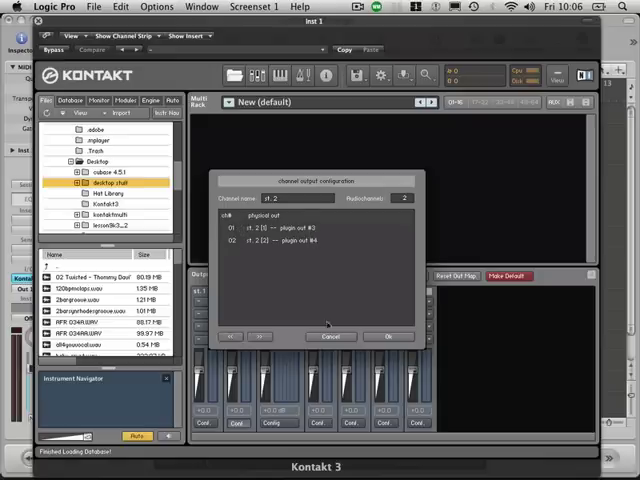
{"action": "left_click", "coordinate": [383, 336]}
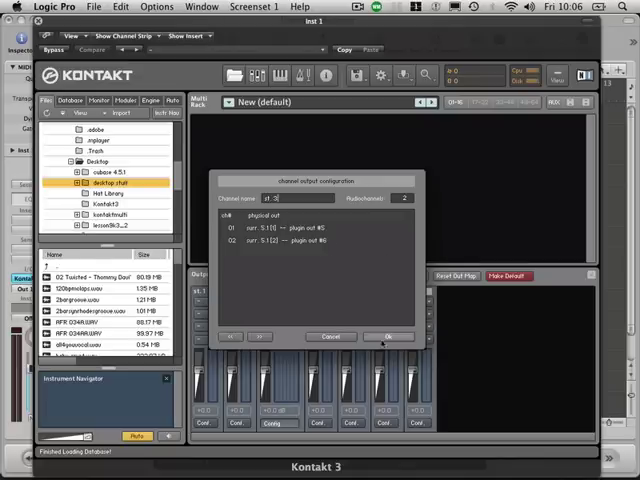
{"action": "left_click", "coordinate": [380, 335]}
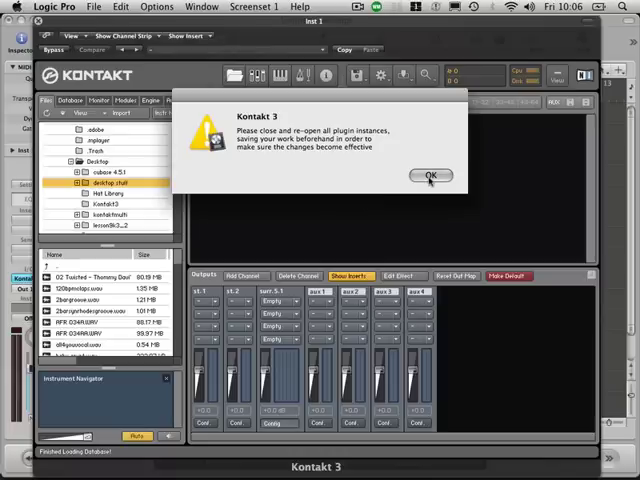
{"action": "left_click", "coordinate": [431, 175]}
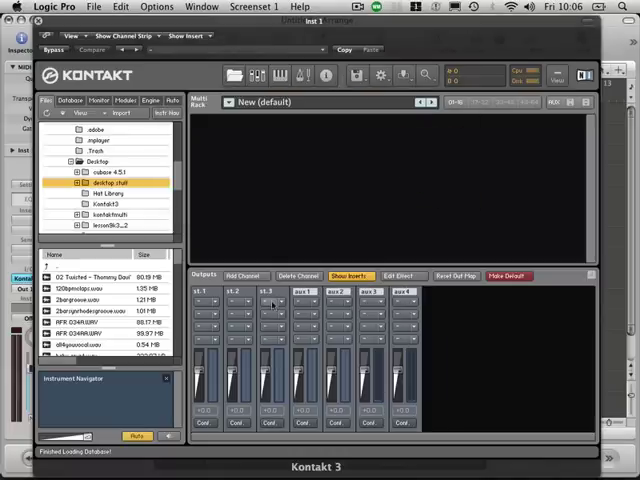
Add a channel routed to surr.5.1[3] (plugin outputs 7 and 8) and name it st.4.
{"action": "left_click", "coordinate": [243, 276]}
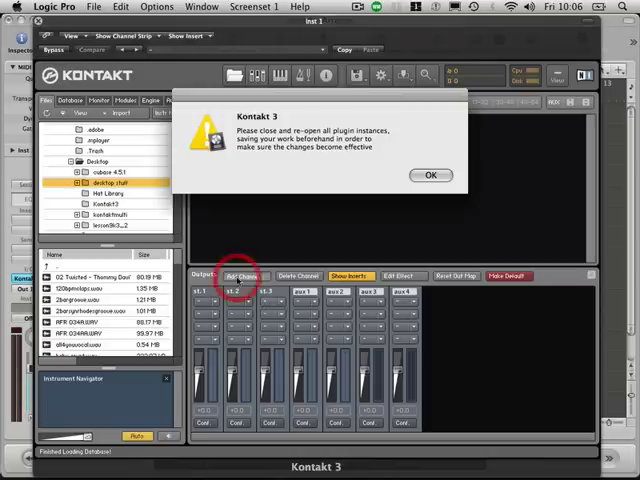
{"action": "left_click", "coordinate": [431, 175]}
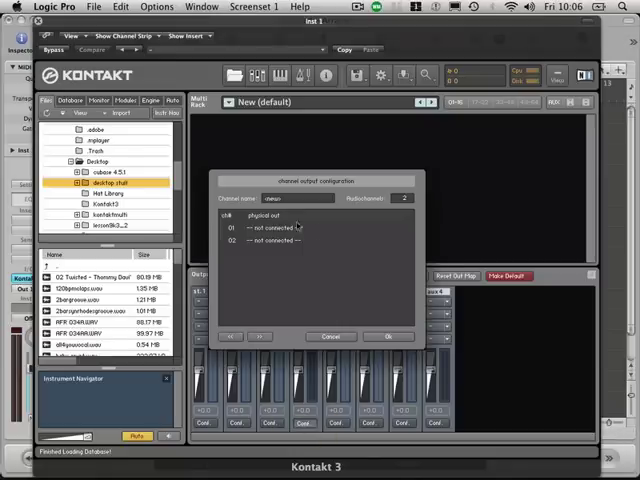
{"action": "left_click", "coordinate": [287, 238]}
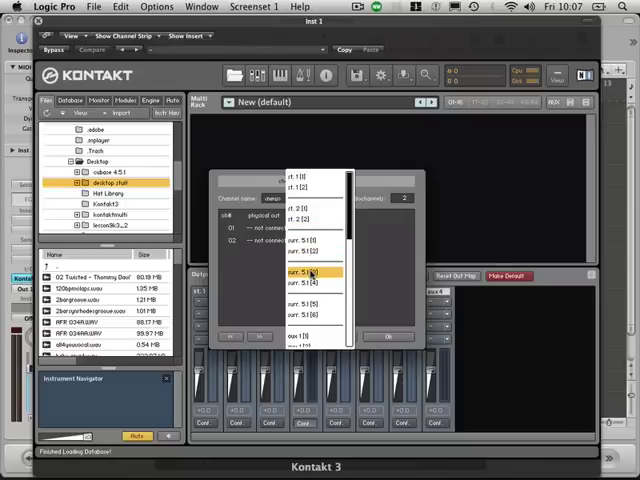
{"action": "left_click", "coordinate": [310, 272]}
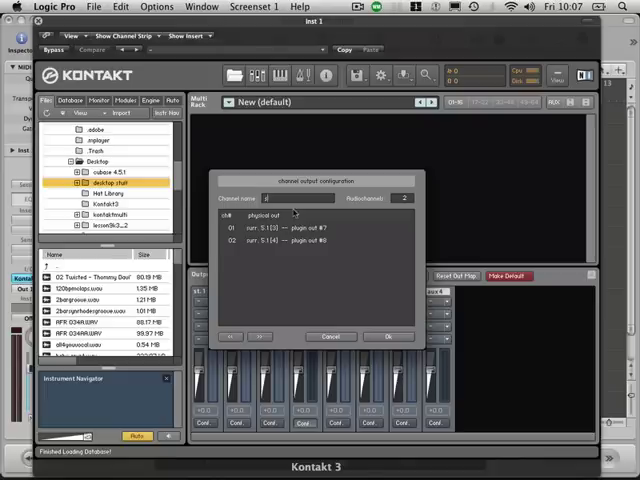
{"action": "type", "text": "st.1"}
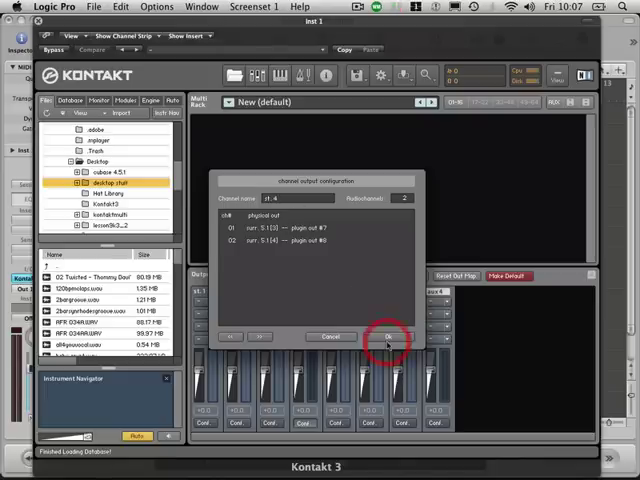
{"action": "left_click", "coordinate": [384, 336]}
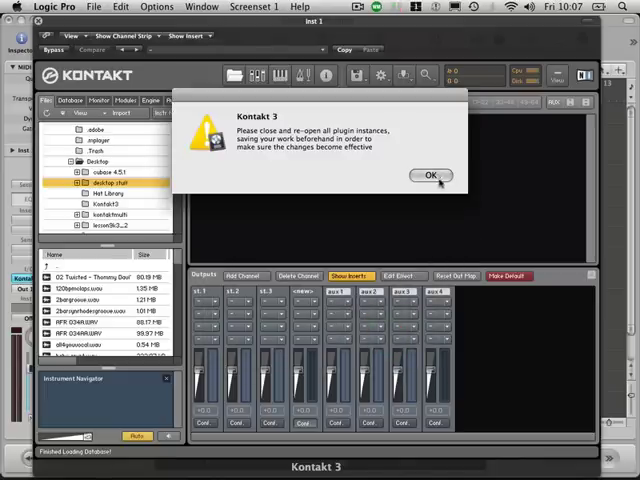
{"action": "left_click", "coordinate": [430, 175]}
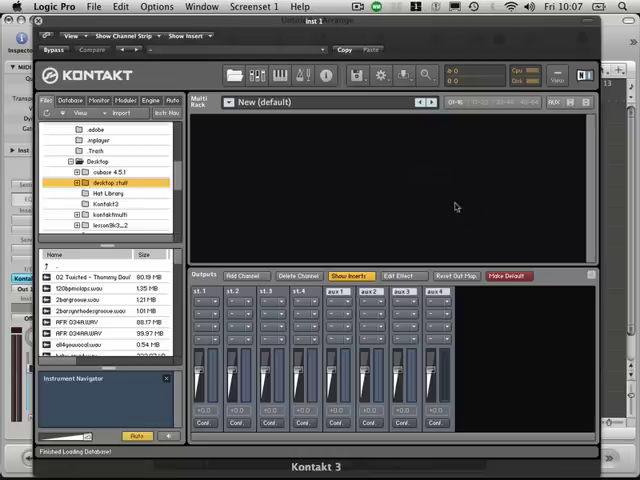
{"action": "mouse_move", "coordinate": [291, 426]}
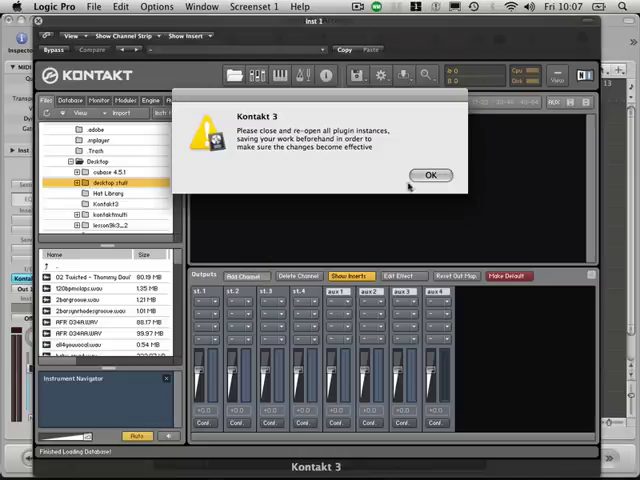
Route channel st.5 to surround outputs 5 and 6 (plugin outputs 9 and 10).
{"action": "left_click", "coordinate": [431, 174]}
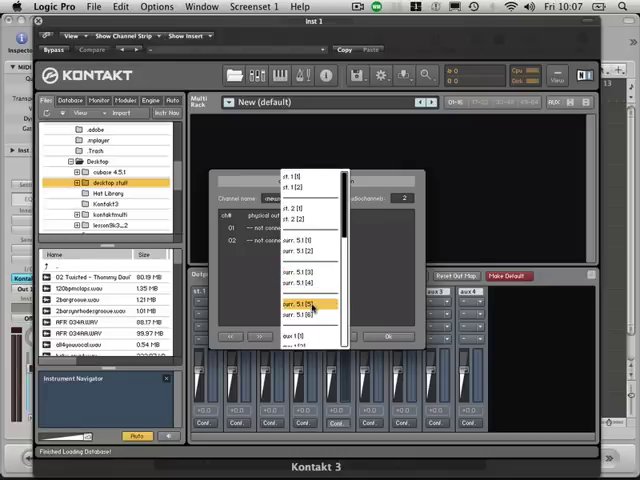
{"action": "left_click", "coordinate": [304, 305]}
{"action": "type", "text": "st. 5"}
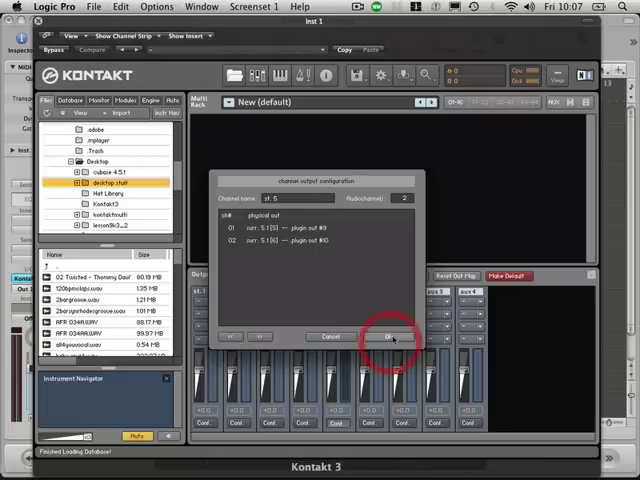
{"action": "left_click", "coordinate": [382, 336]}
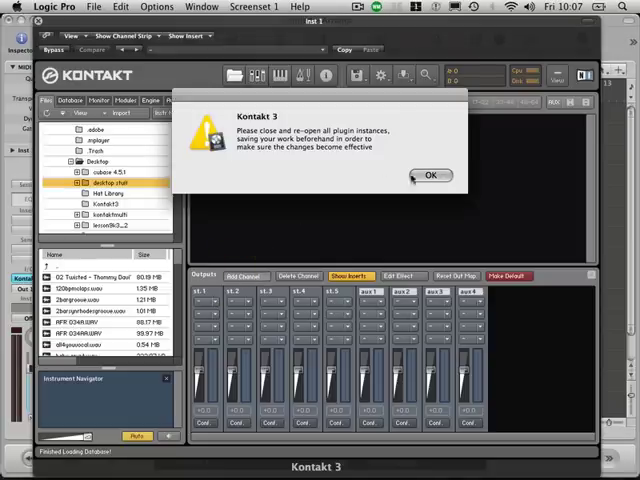
{"action": "left_click", "coordinate": [429, 175]}
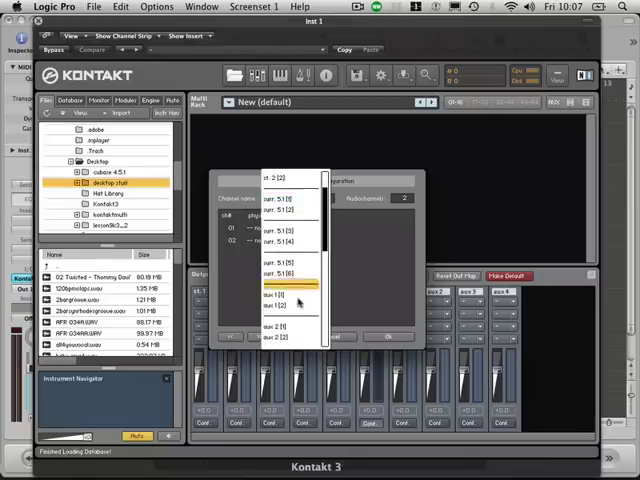
Assign the next output channel to the aux 3 physical outputs.
{"action": "left_click", "coordinate": [288, 291]}
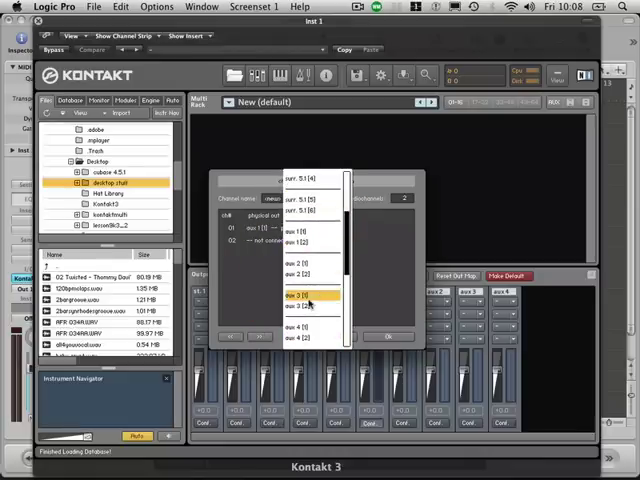
{"action": "left_click", "coordinate": [303, 297]}
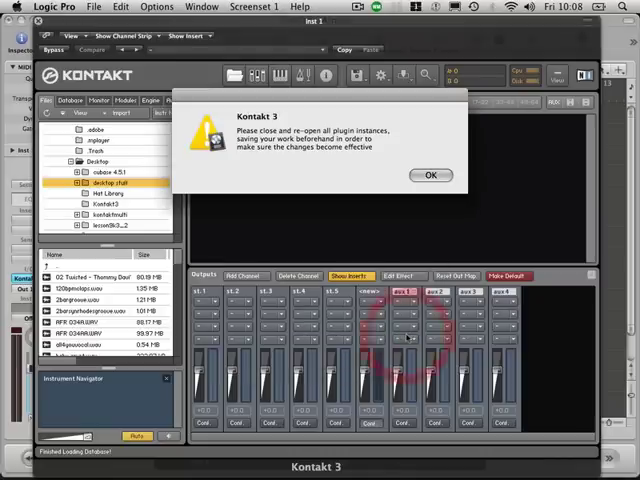
{"action": "left_click", "coordinate": [429, 174]}
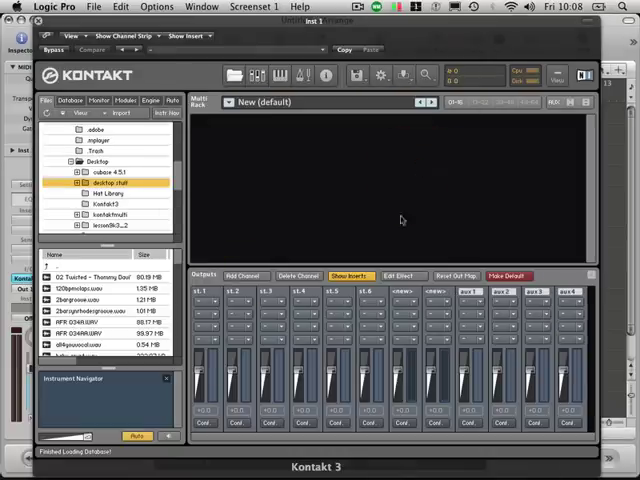
Route the first new channel, st.7, to the aux 2 physical outputs.
{"action": "left_click", "coordinate": [402, 303]}
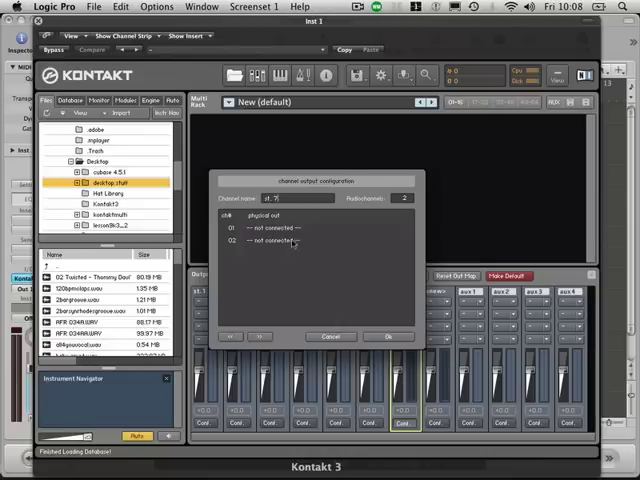
{"action": "left_click", "coordinate": [280, 227]}
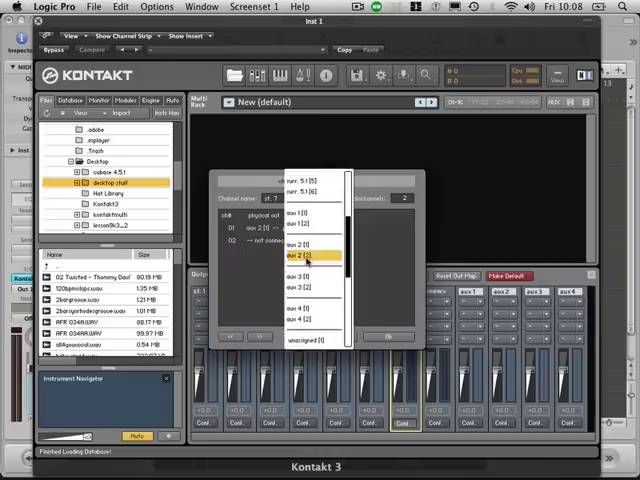
{"action": "left_click", "coordinate": [315, 256]}
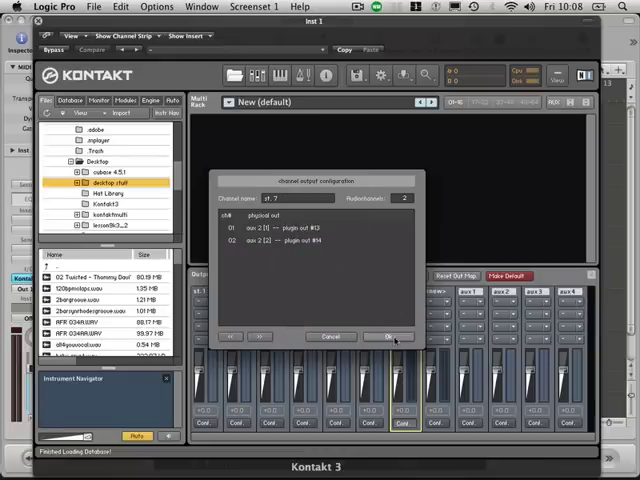
{"action": "left_click", "coordinate": [386, 335]}
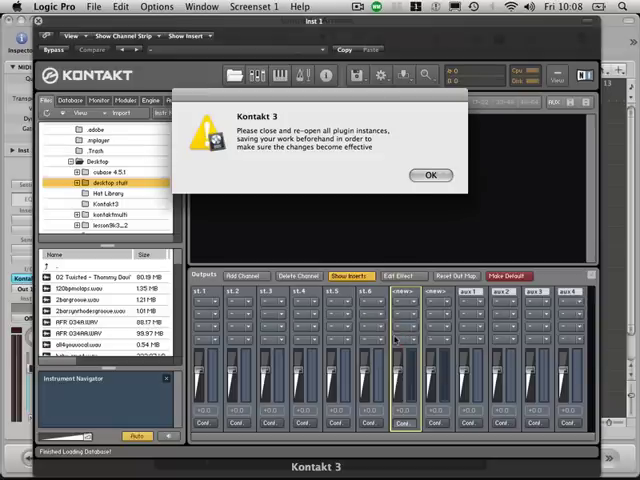
{"action": "left_click", "coordinate": [430, 175]}
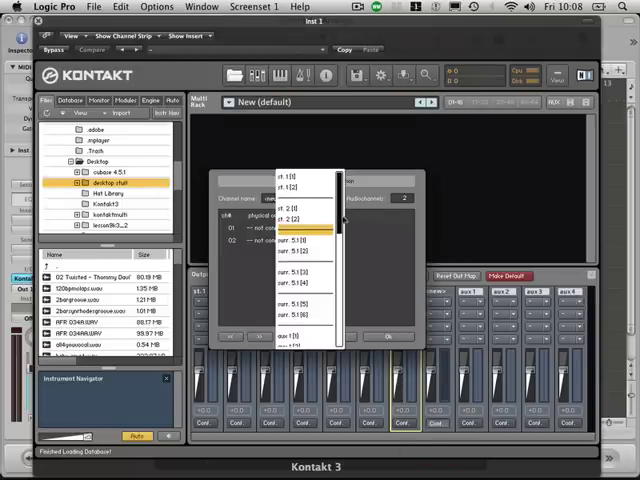
Confirm the second new channel as st.8, routed to plugin outputs 15 and 16.
{"action": "scroll", "scroll_direction": "down", "scroll_amount": 3}
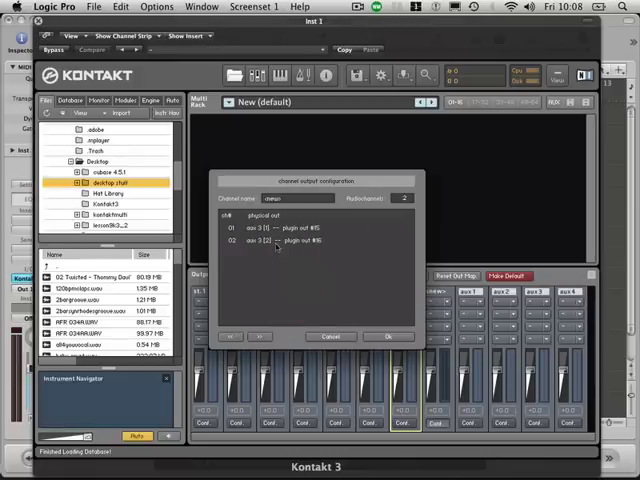
{"action": "left_click", "coordinate": [381, 336]}
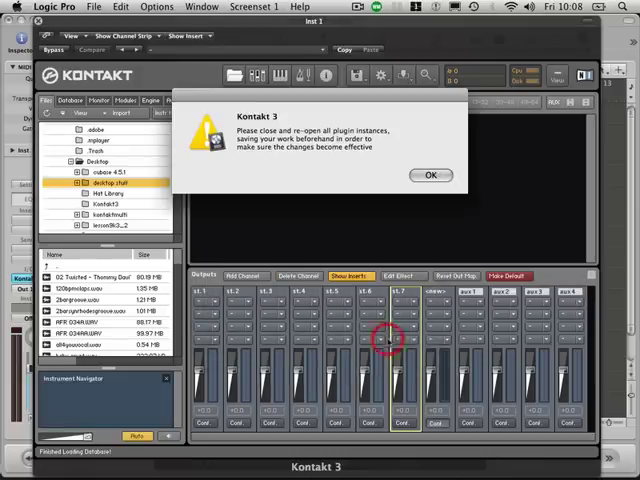
{"action": "left_click", "coordinate": [430, 175]}
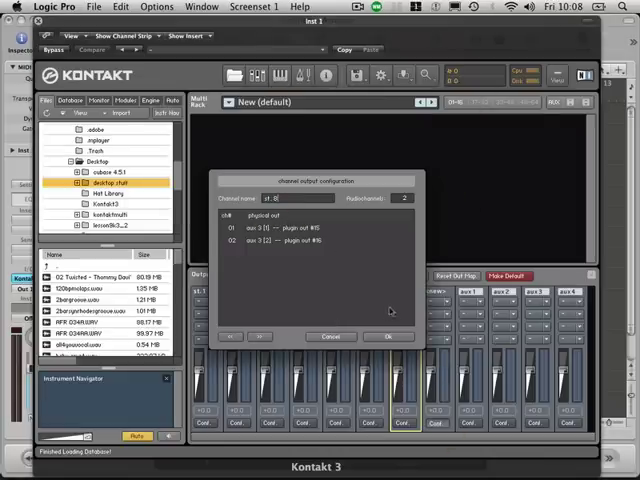
{"action": "left_click", "coordinate": [383, 336]}
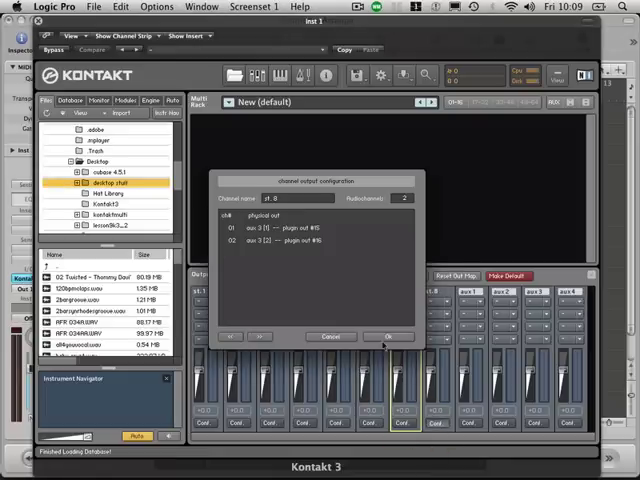
{"action": "left_click", "coordinate": [380, 335]}
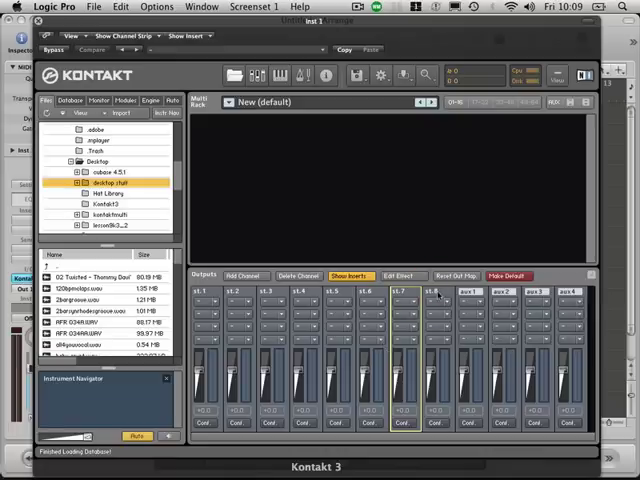
{"action": "mouse_move", "coordinate": [440, 297]}
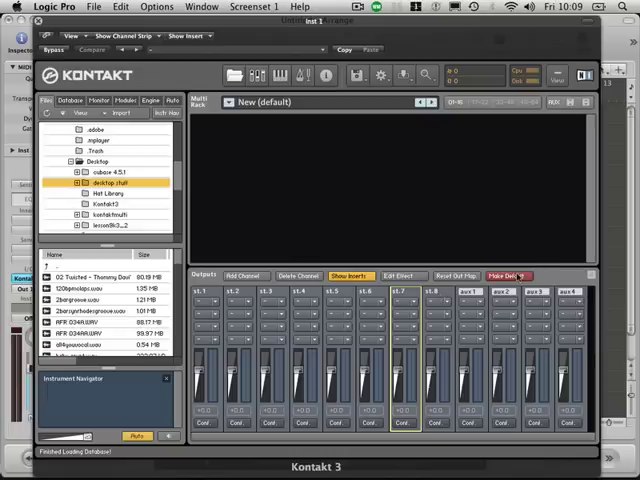
Make the eight-stereo-plus-aux output layout Kontakt's default and acknowledge the notice.
{"action": "left_click", "coordinate": [505, 276]}
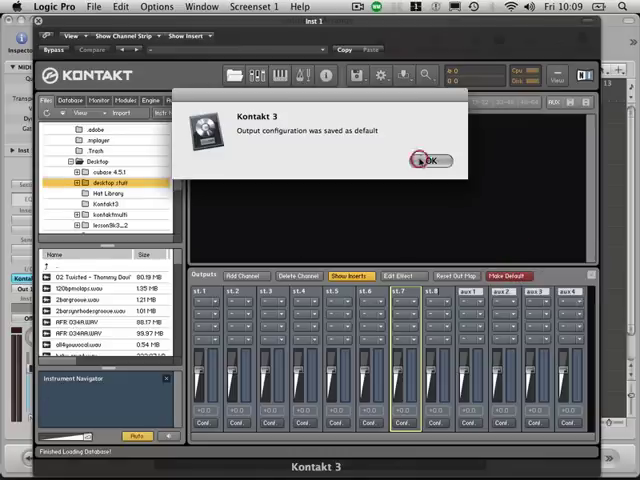
{"action": "left_click", "coordinate": [427, 161]}
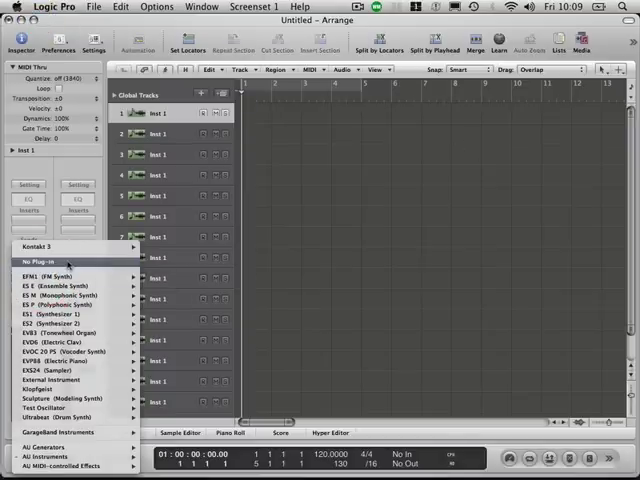
Unload Kontakt 3 with No Plug-in and reload it on the instrument track.
{"action": "left_click", "coordinate": [35, 246]}
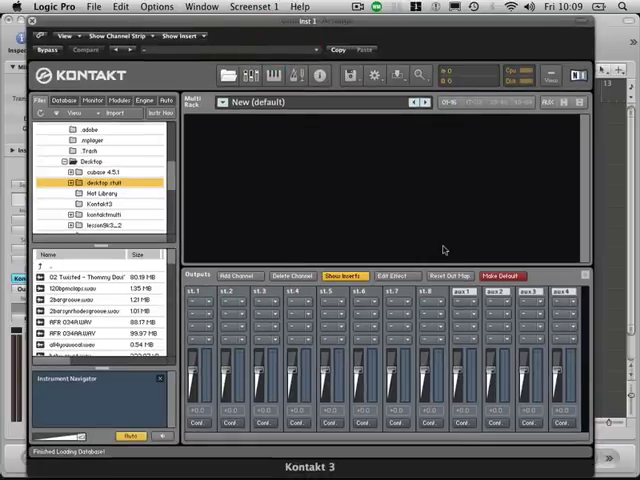
Load Band > Drum Kits > Bling Bling Kit.nki from the Files menu's instrument list.
{"action": "left_click", "coordinate": [349, 75]}
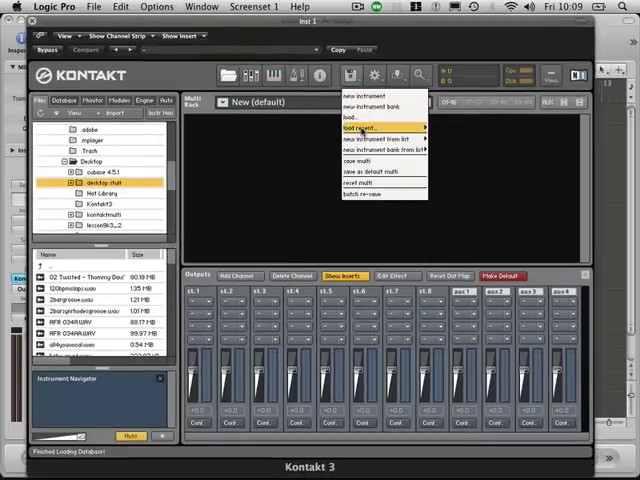
{"action": "mouse_move", "coordinate": [378, 138]}
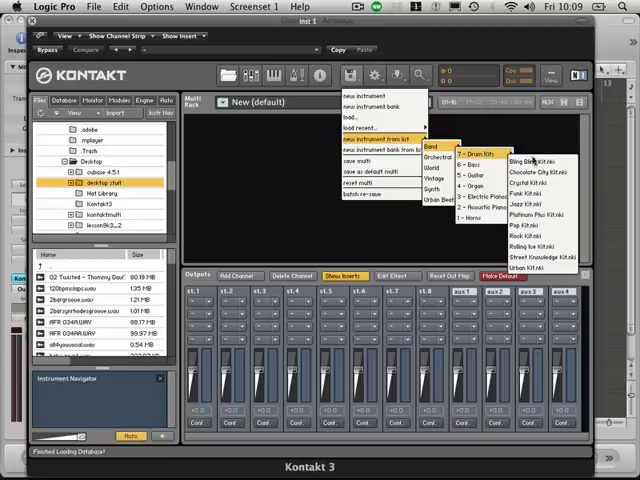
{"action": "left_click", "coordinate": [534, 160]}
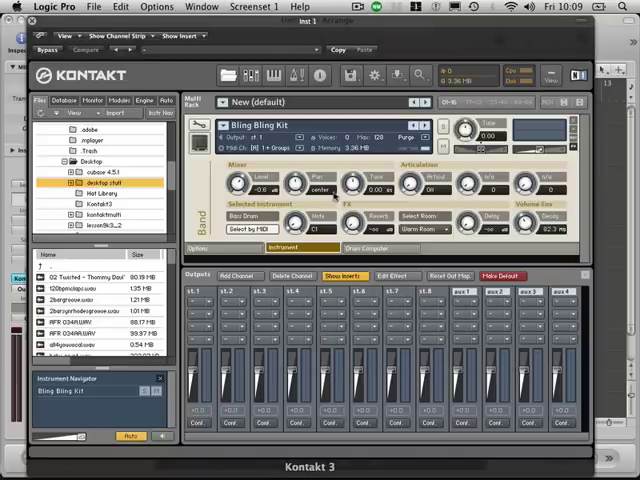